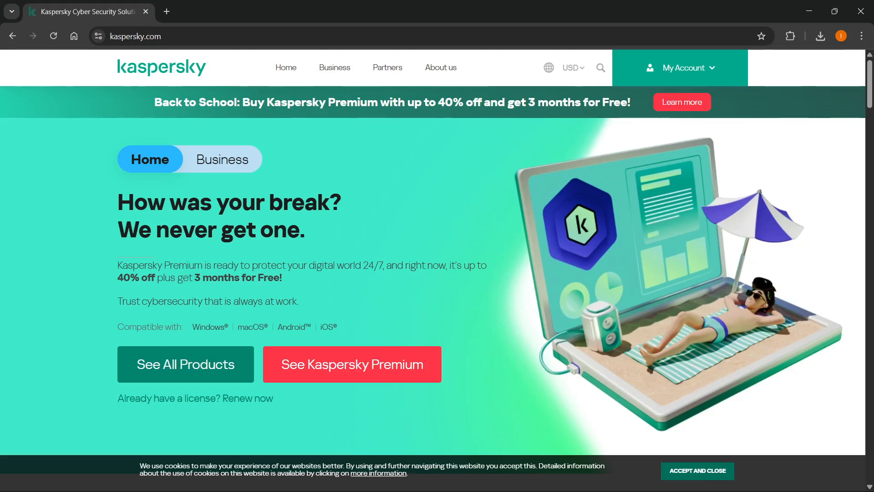
mouse_move(546, 23)
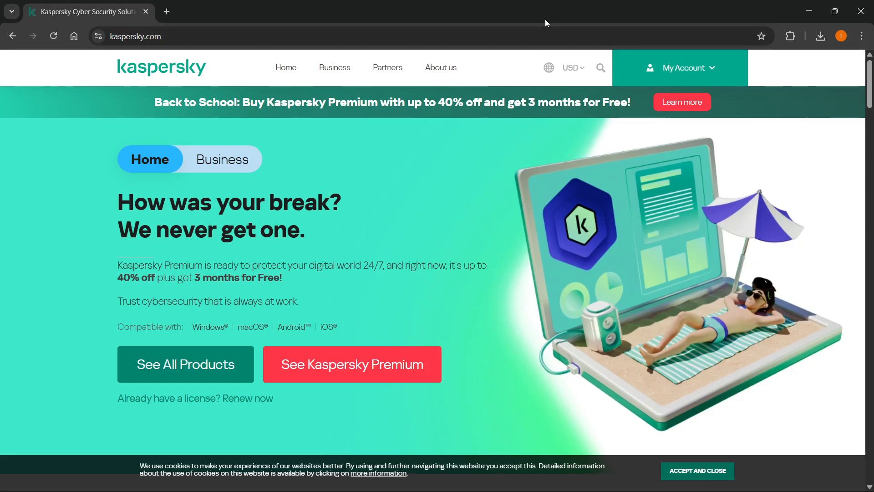
mouse_move(548, 14)
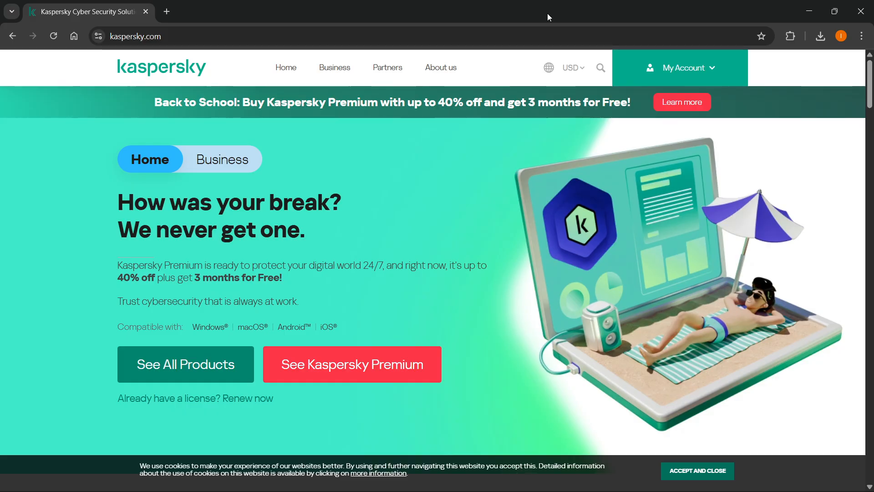
mouse_move(296, 25)
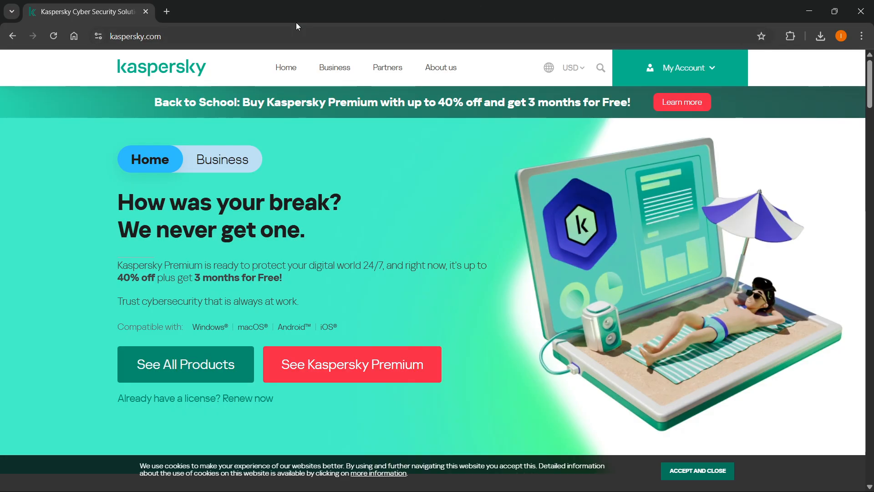
mouse_move(573, 78)
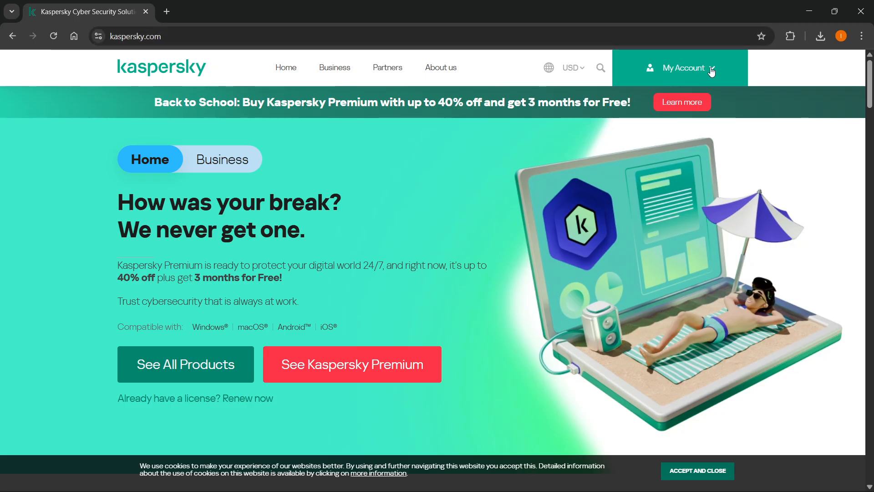
Step: Go to the personal My Kaspersky portal from the header's My Account menu
left_click(684, 68)
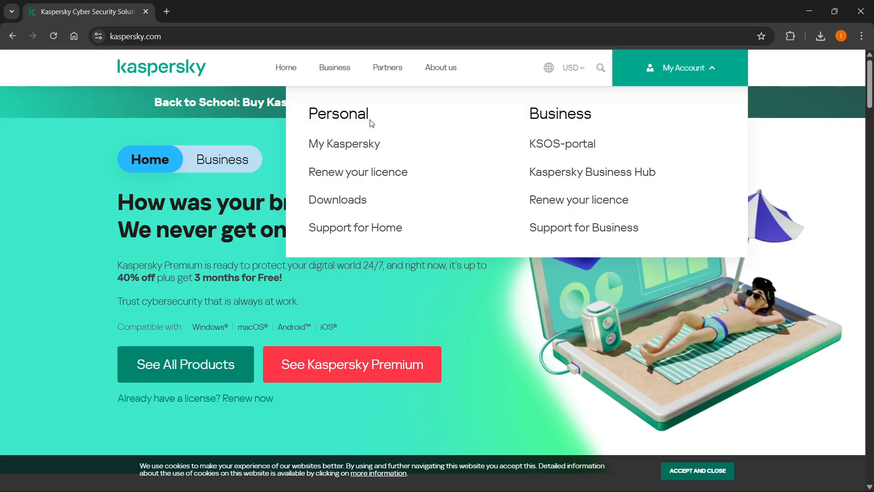
mouse_move(362, 140)
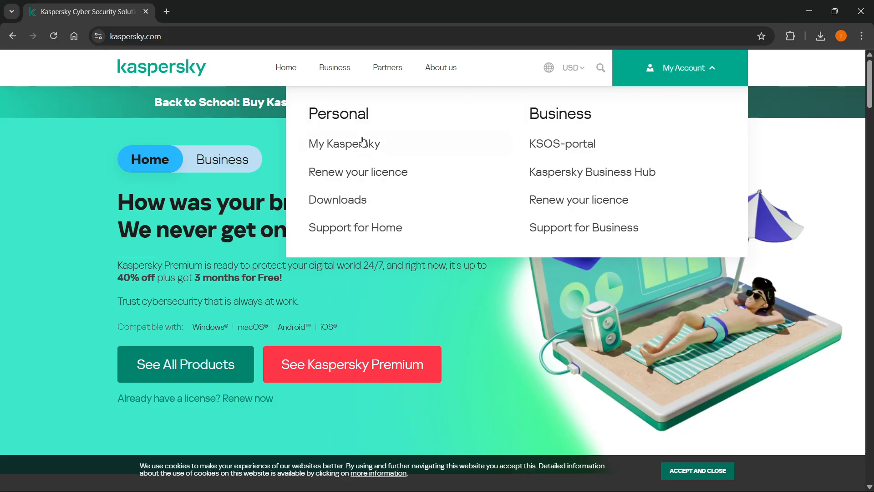
left_click(344, 144)
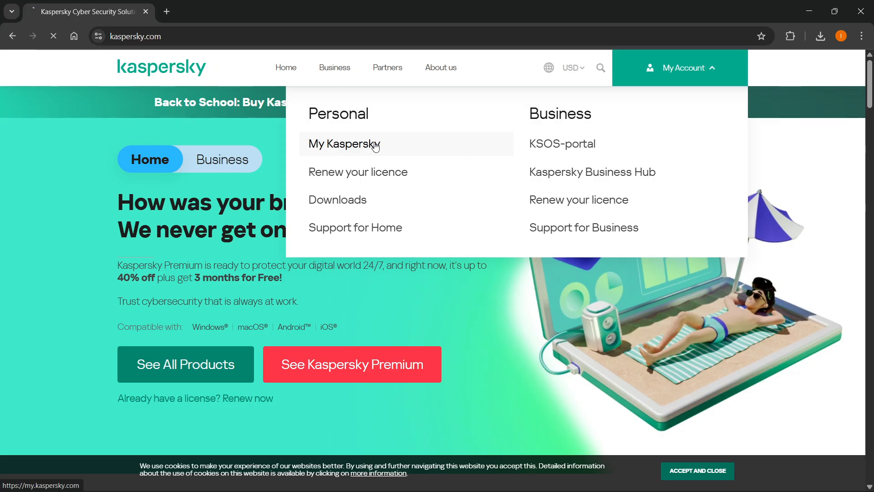
left_click(343, 143)
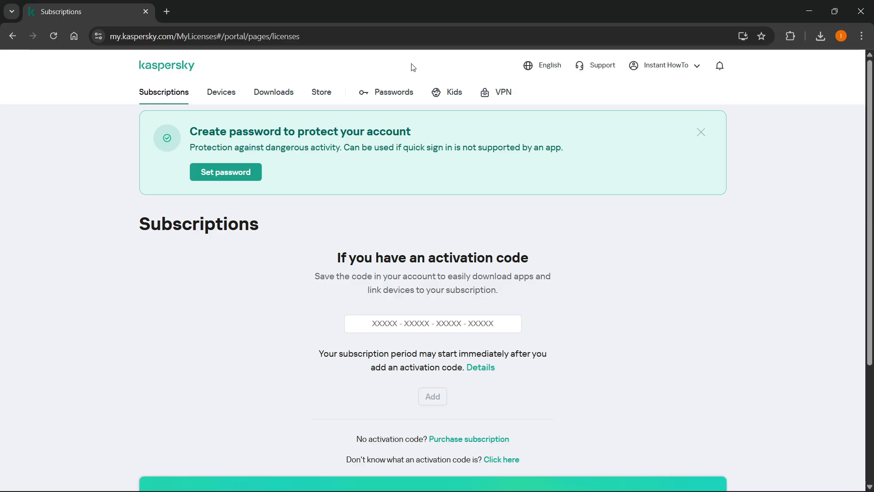
mouse_move(578, 94)
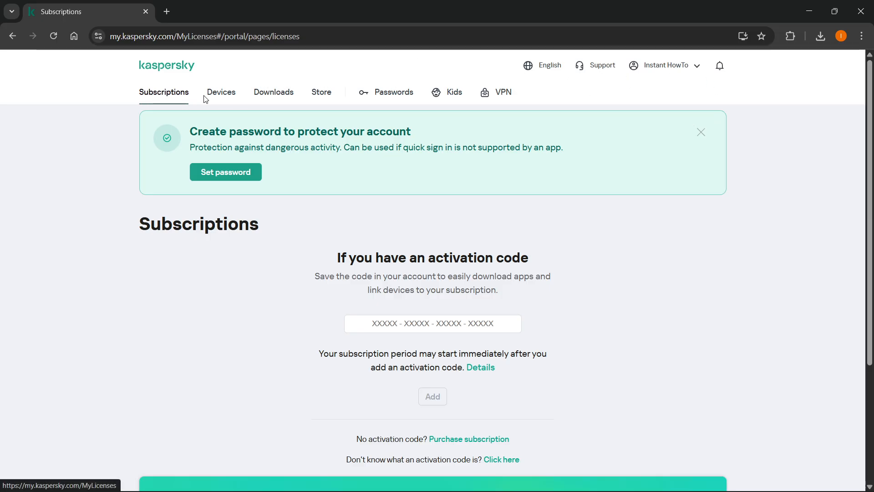
mouse_move(268, 101)
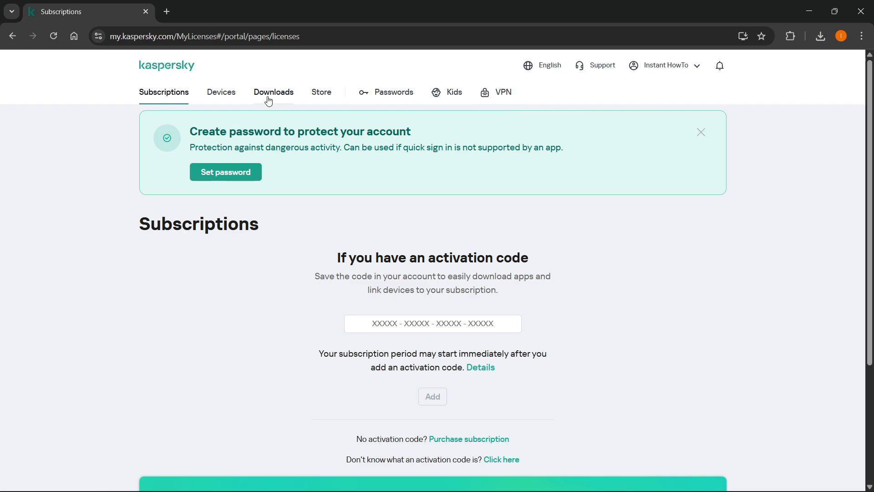
mouse_move(164, 99)
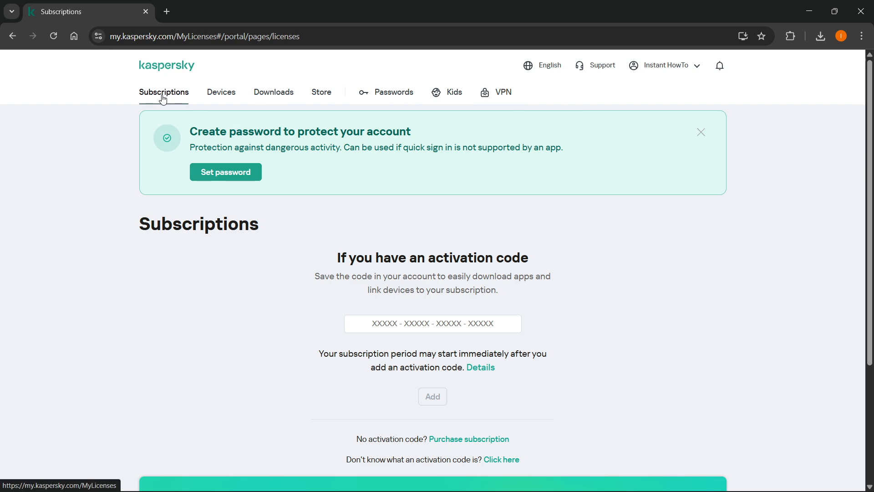
mouse_move(311, 226)
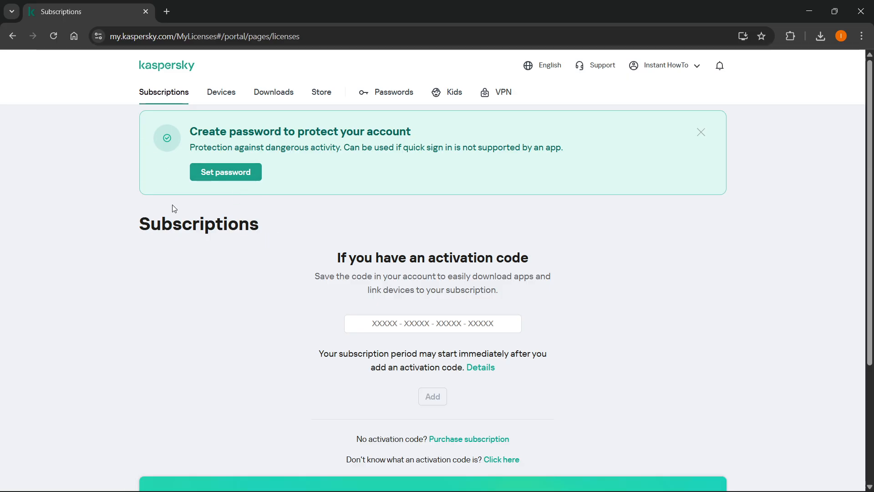
mouse_move(397, 291)
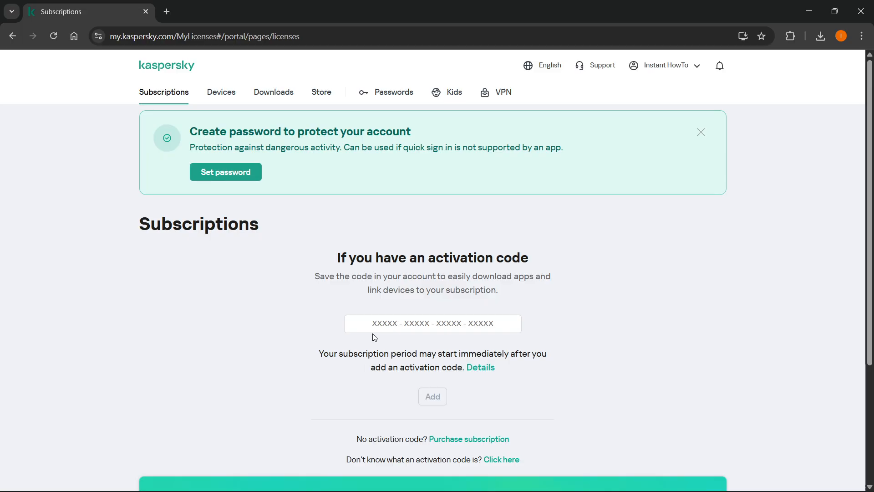
Step: Scroll the Subscriptions page to reveal the store section below the activation code field
scroll("down", 3)
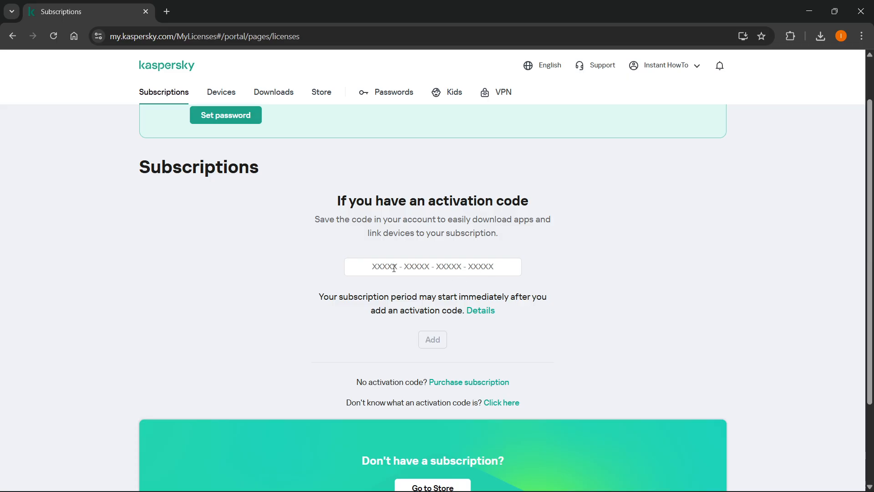
mouse_move(430, 346)
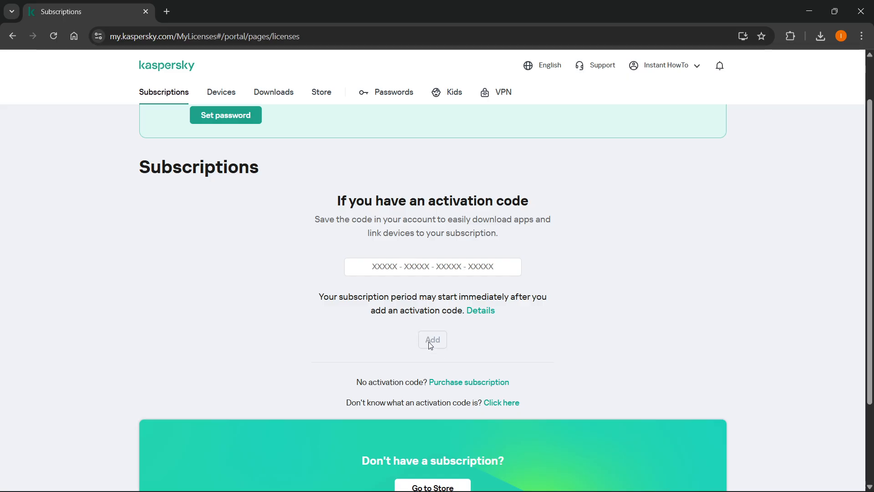
mouse_move(430, 327)
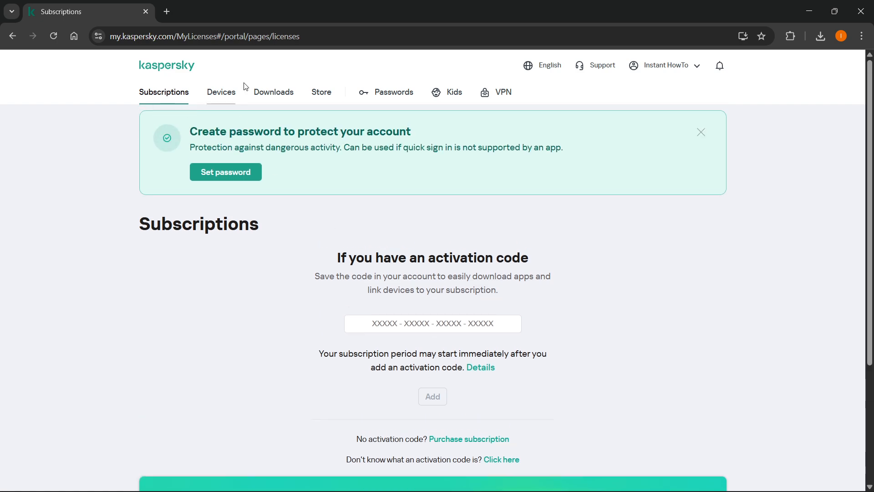
Step: Show the Downloads page and scroll to its purchase-subscription and store links
left_click(273, 92)
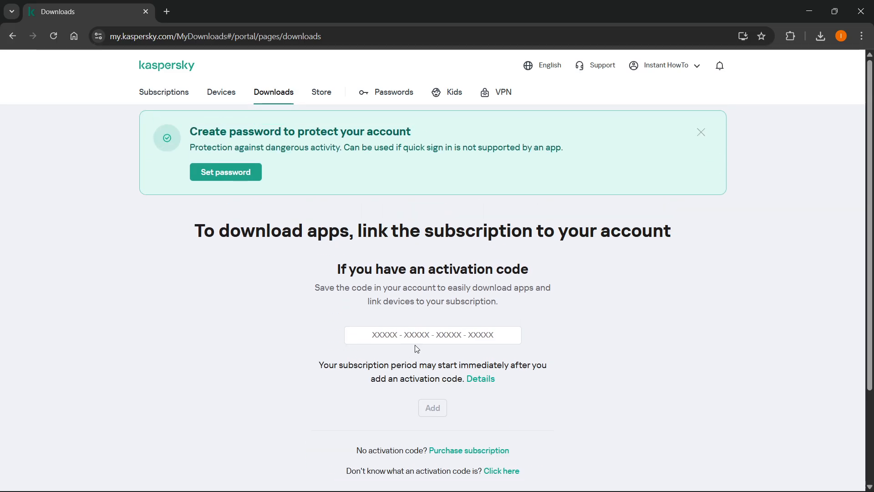
scroll("down", 3)
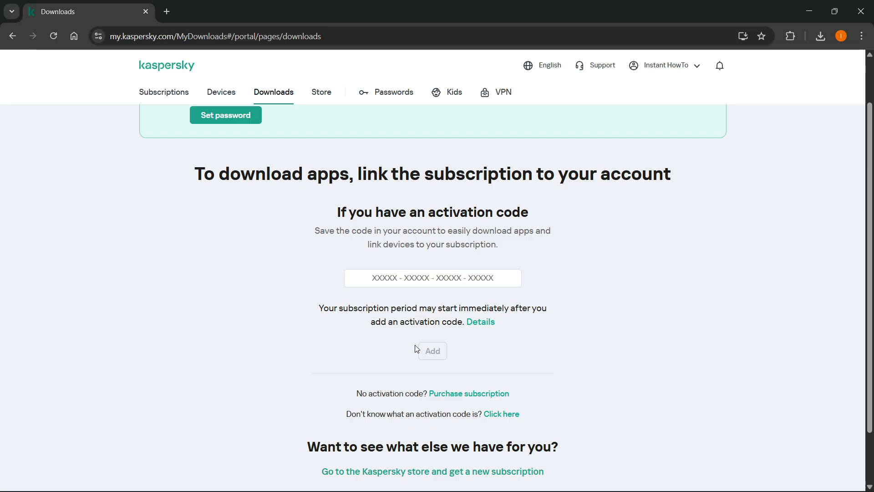
scroll("down", 3)
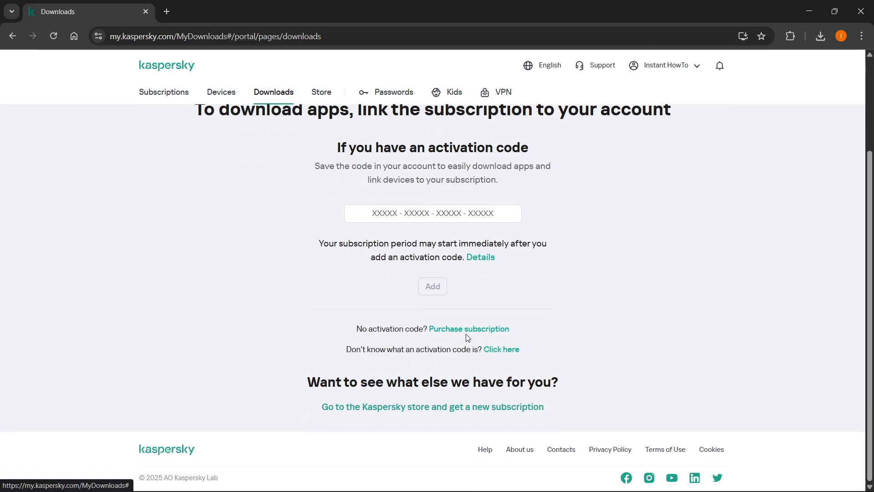
Step: Follow the Purchase subscription link to the store's Standard, Plus and Premium plans
left_click(469, 327)
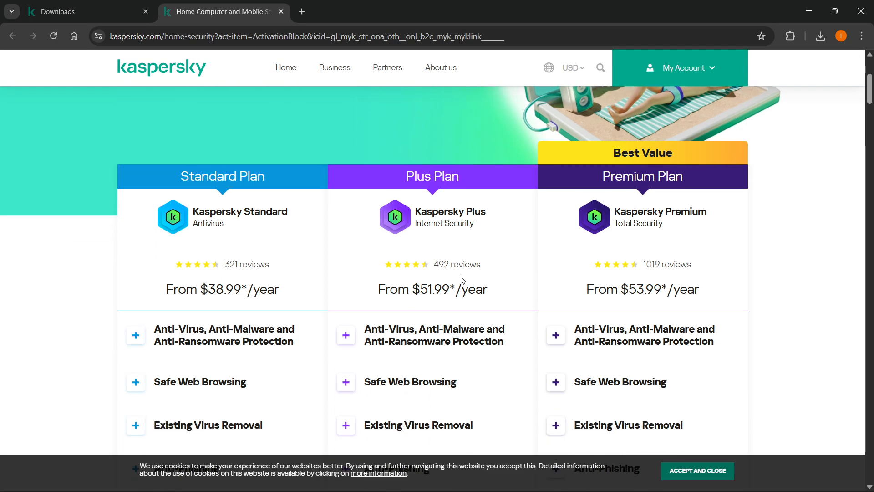